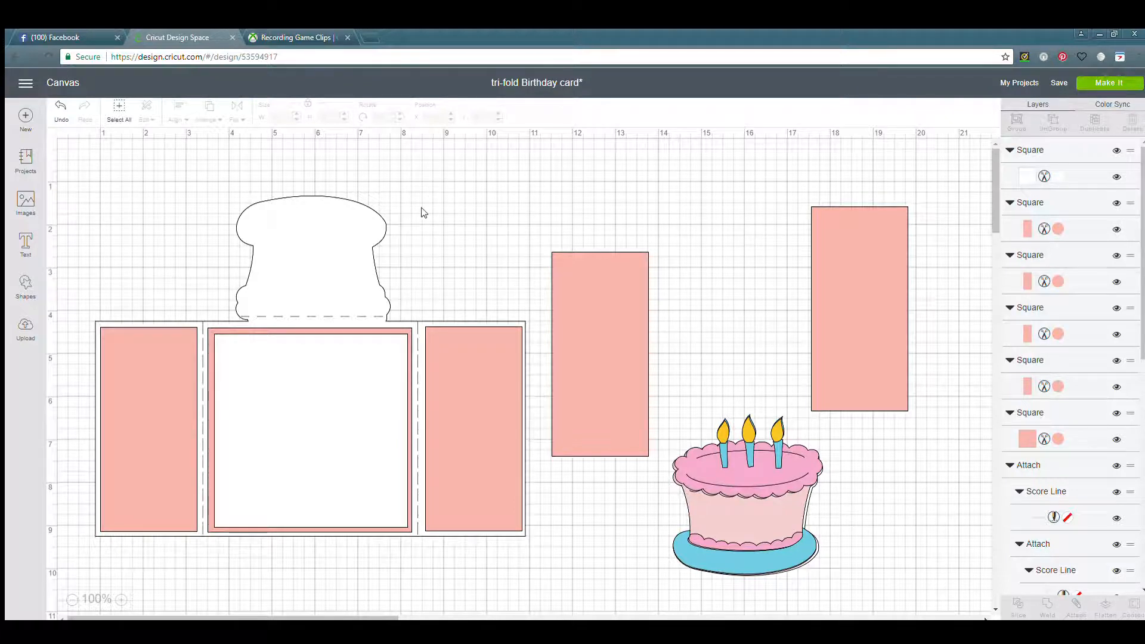
{"action": "mouse_move", "coordinate": [379, 246]}
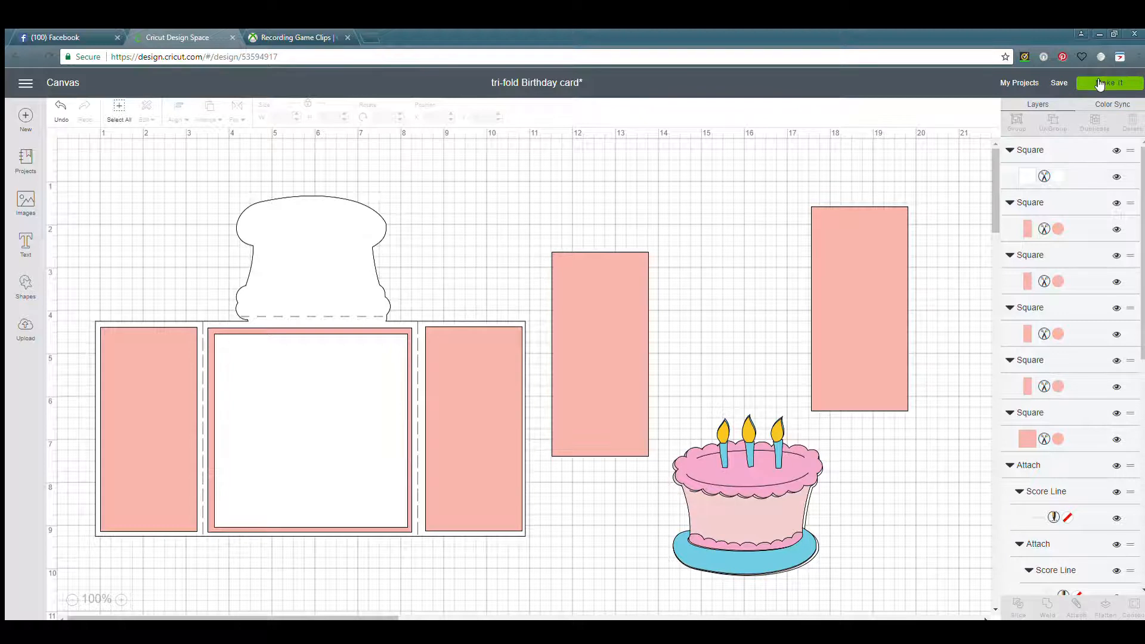
- Send the tri-fold birthday card to the Prepare screen via Make It
{"action": "left_click", "coordinate": [1110, 82]}
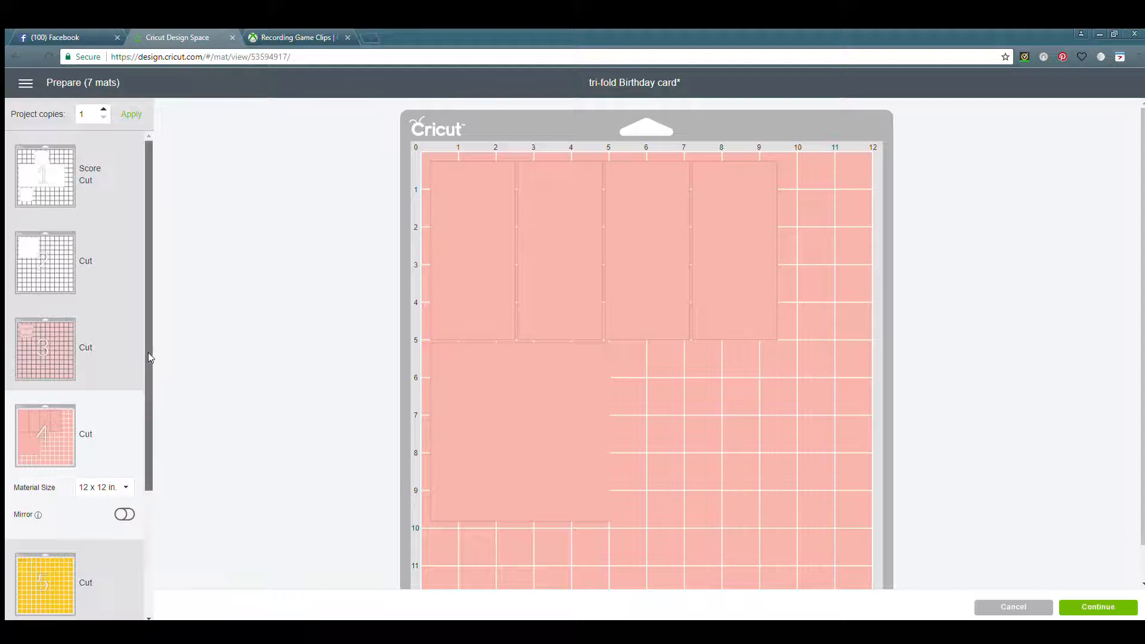
- Choose Move to another mat for the frosting shape on pink mat 7
{"action": "scroll", "scroll_direction": "down", "scroll_amount": 3}
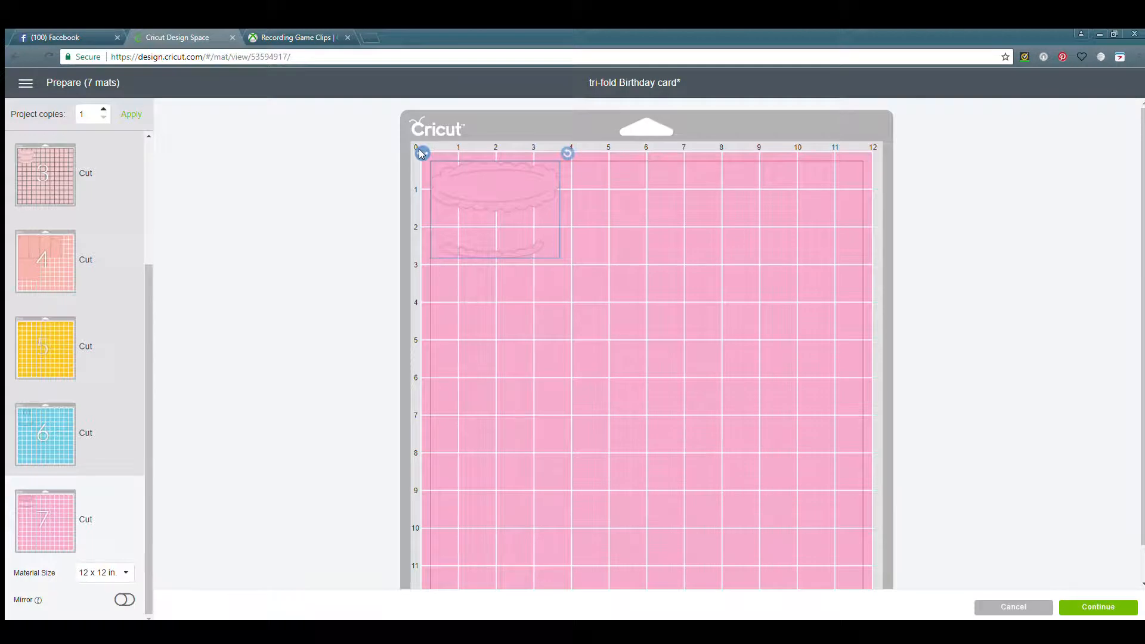
{"action": "left_click", "coordinate": [422, 154]}
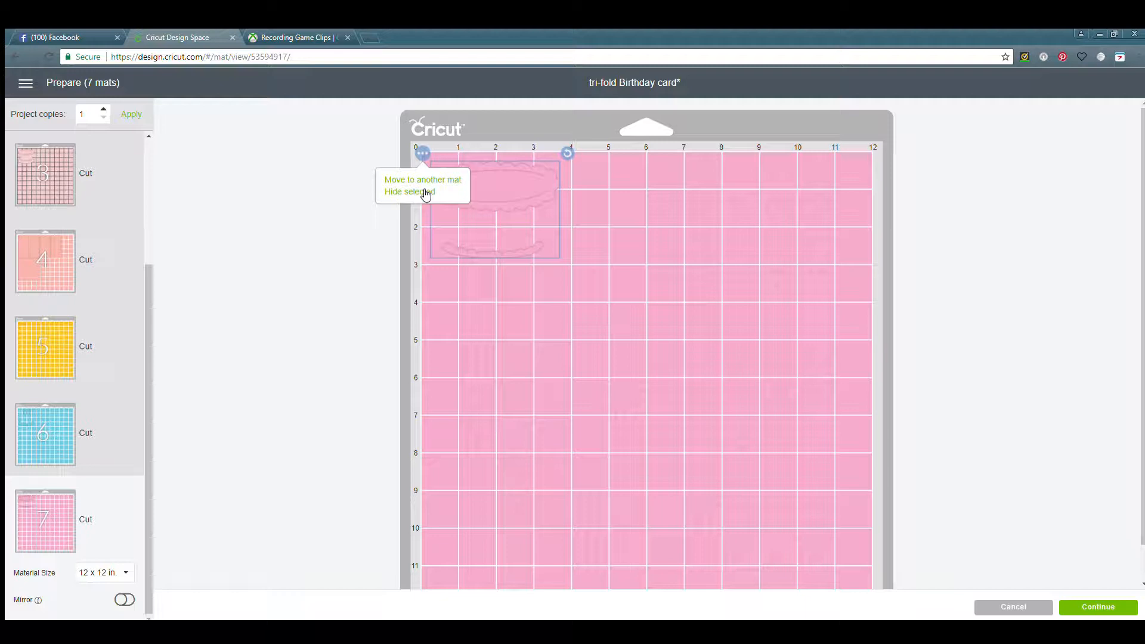
{"action": "mouse_move", "coordinate": [426, 179]}
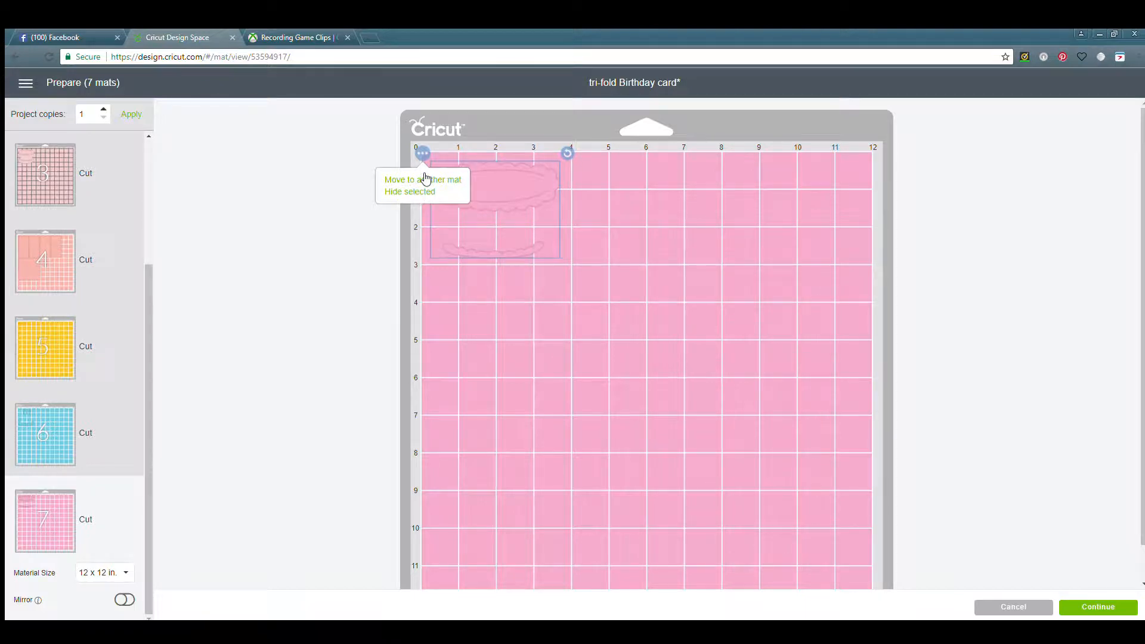
{"action": "left_click", "coordinate": [422, 179]}
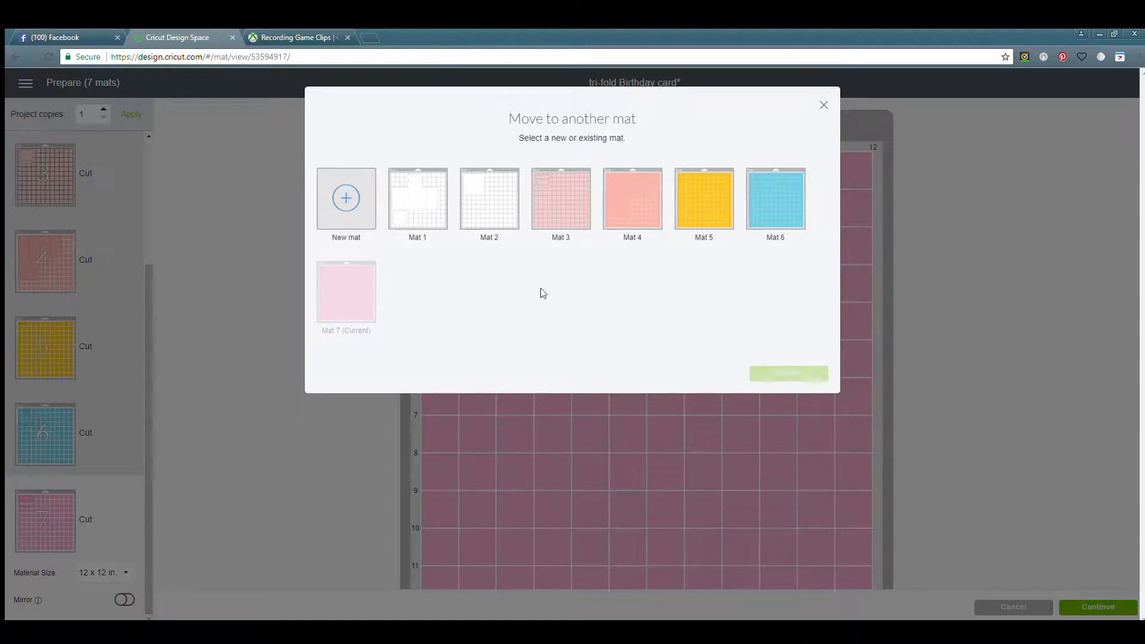
{"action": "mouse_move", "coordinate": [530, 276]}
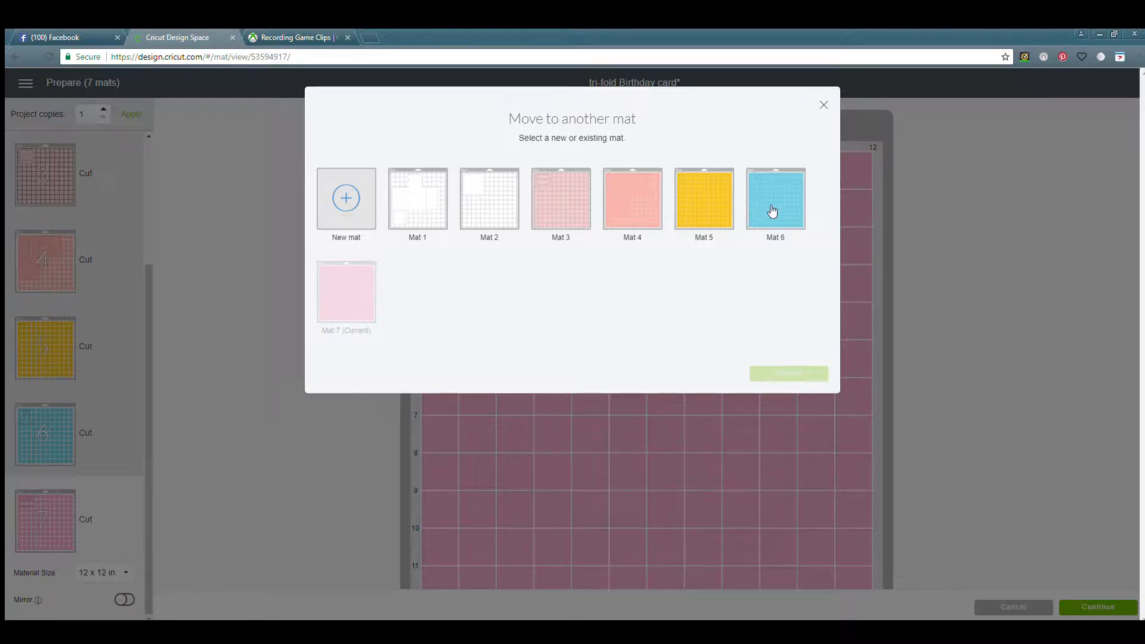
{"action": "mouse_move", "coordinate": [355, 274]}
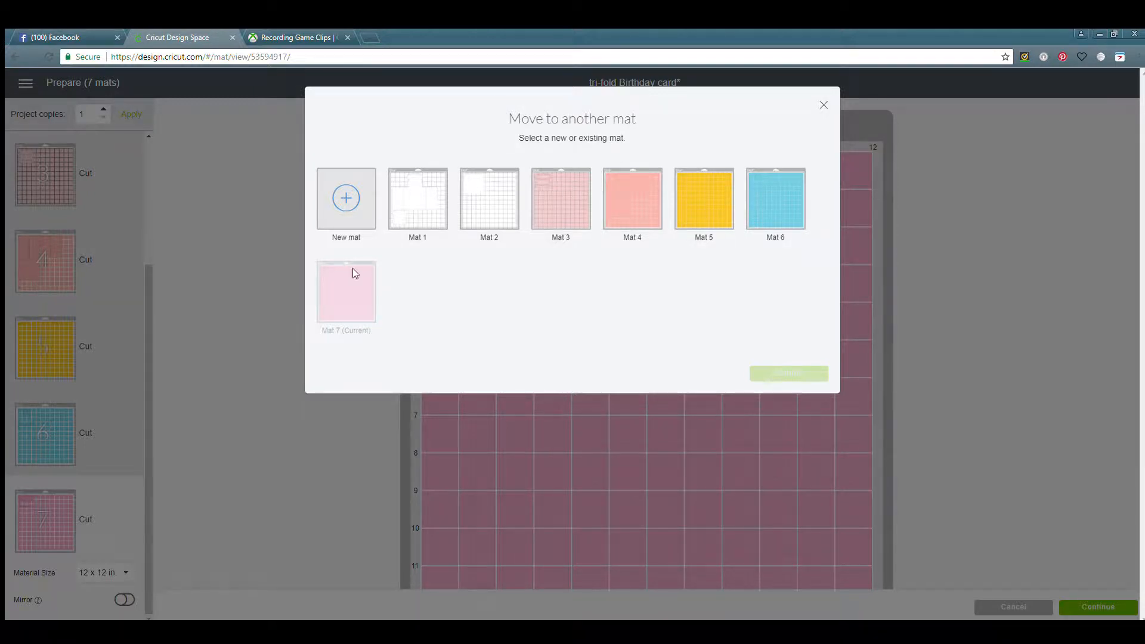
{"action": "mouse_move", "coordinate": [336, 307]}
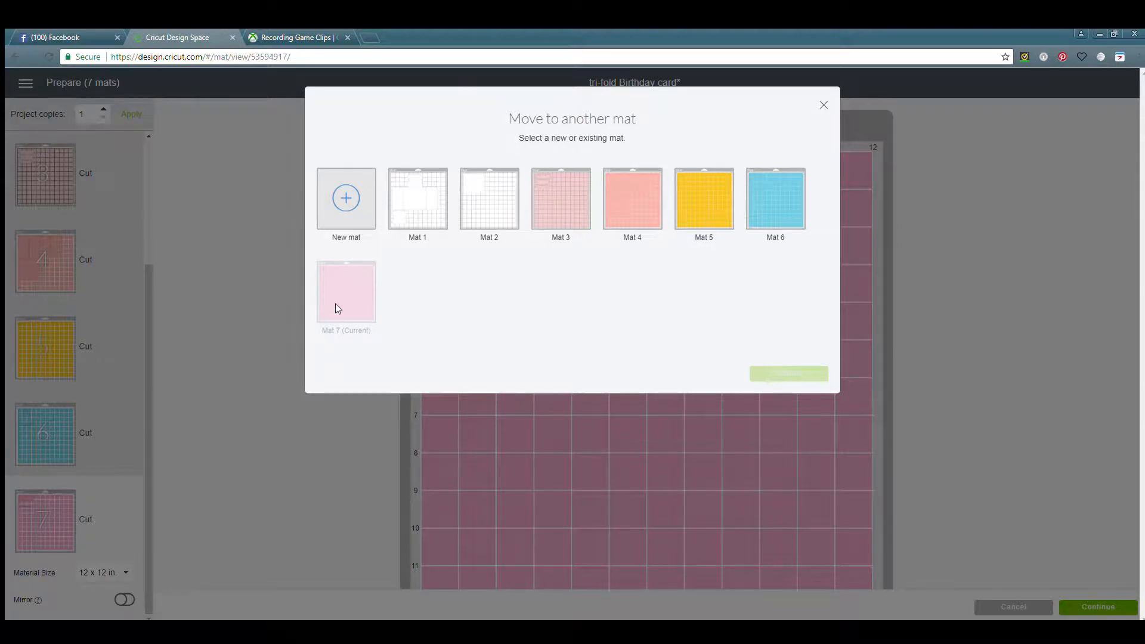
{"action": "mouse_move", "coordinate": [338, 304]}
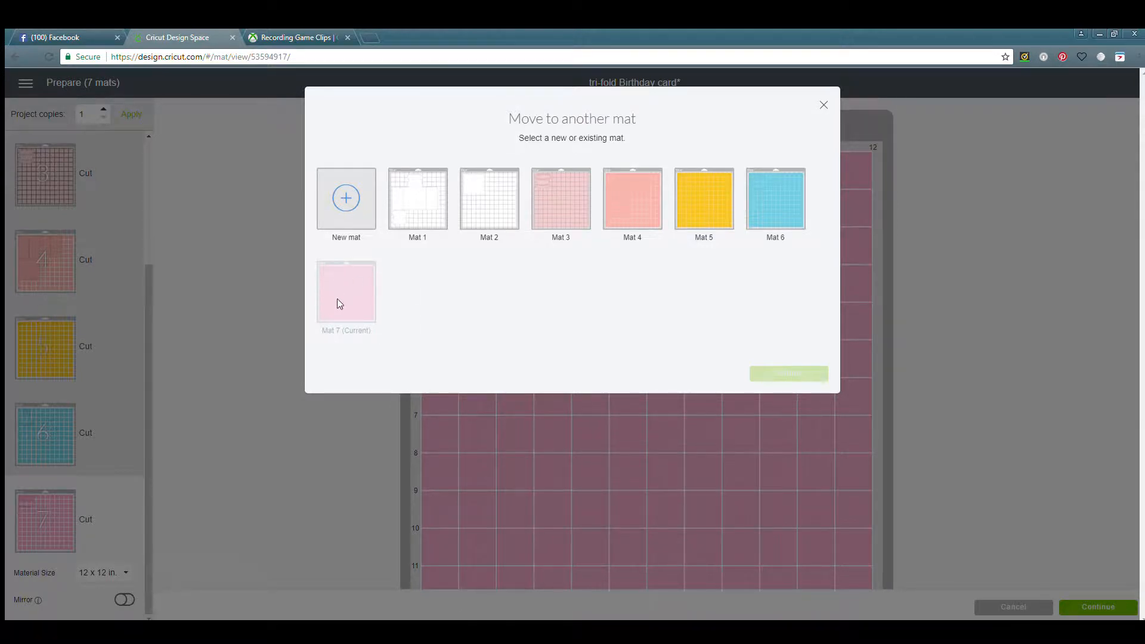
{"action": "mouse_move", "coordinate": [340, 294]}
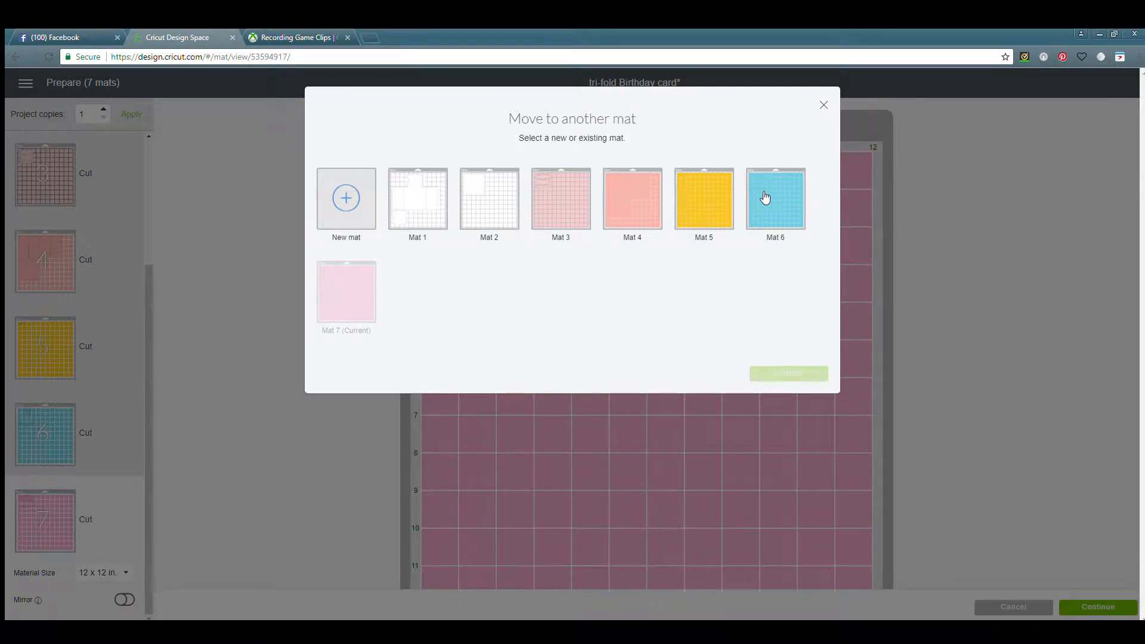
- Move the frosting shape to blue mat 6 with the candles and cake layers
{"action": "left_click", "coordinate": [775, 199]}
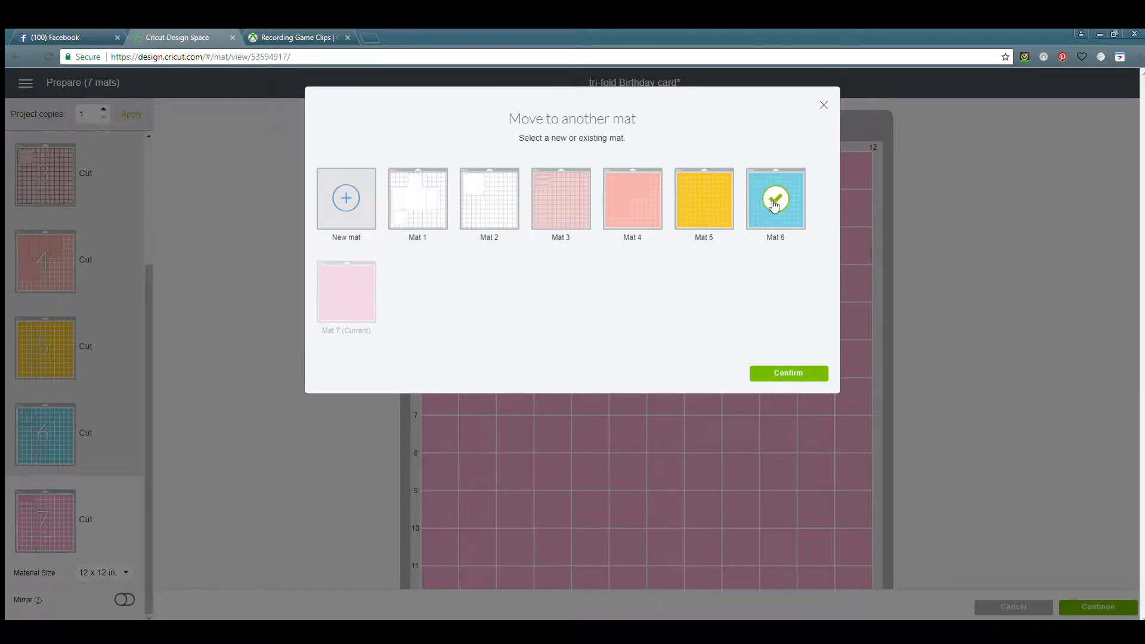
{"action": "left_click", "coordinate": [789, 373]}
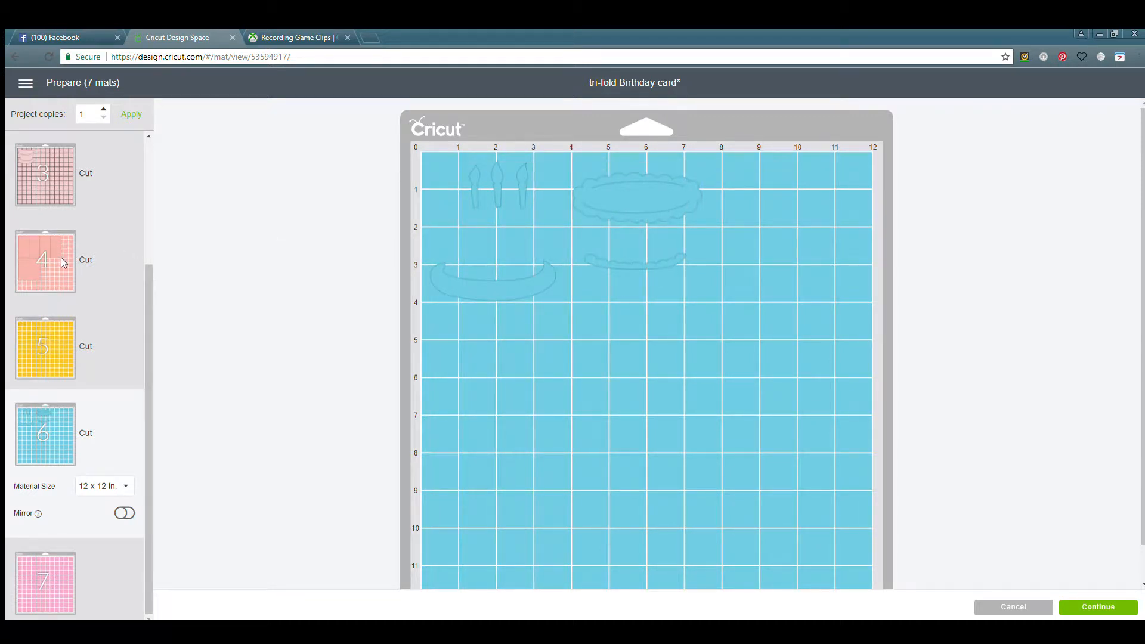
- Choose Move to another mat for the large lower-left box on mat 4
{"action": "left_click", "coordinate": [45, 261]}
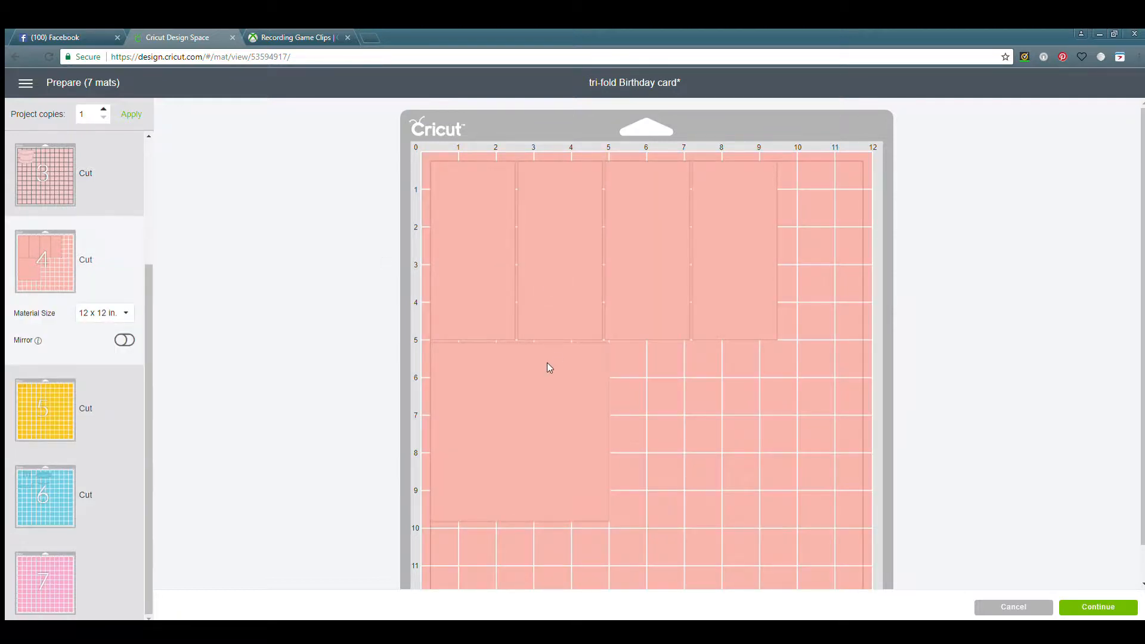
{"action": "left_click", "coordinate": [519, 431]}
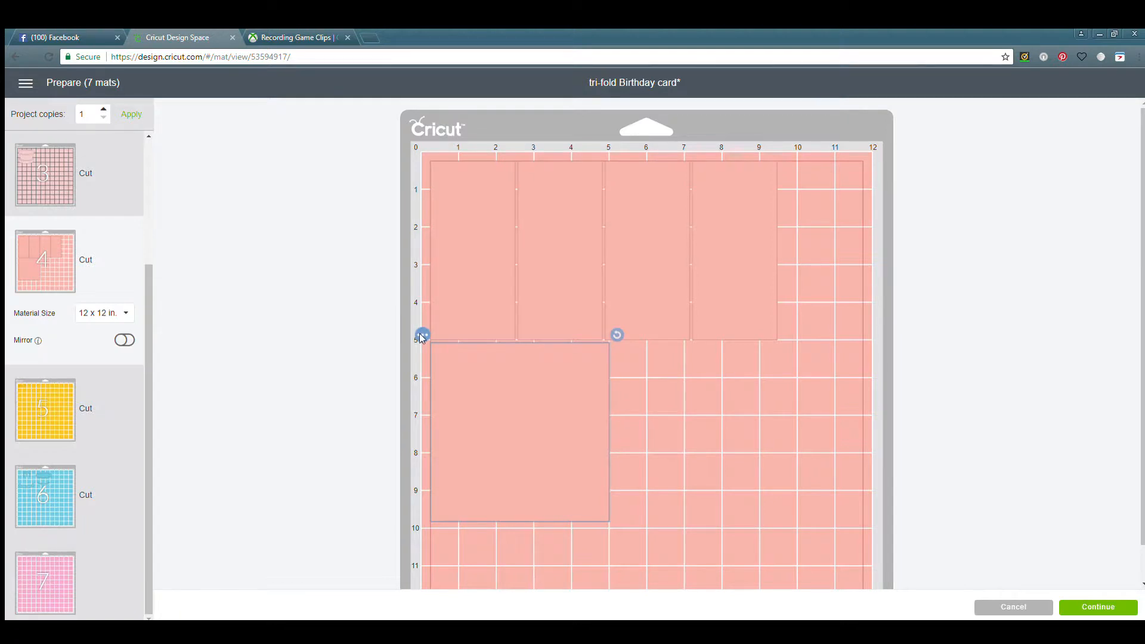
{"action": "left_click", "coordinate": [422, 336]}
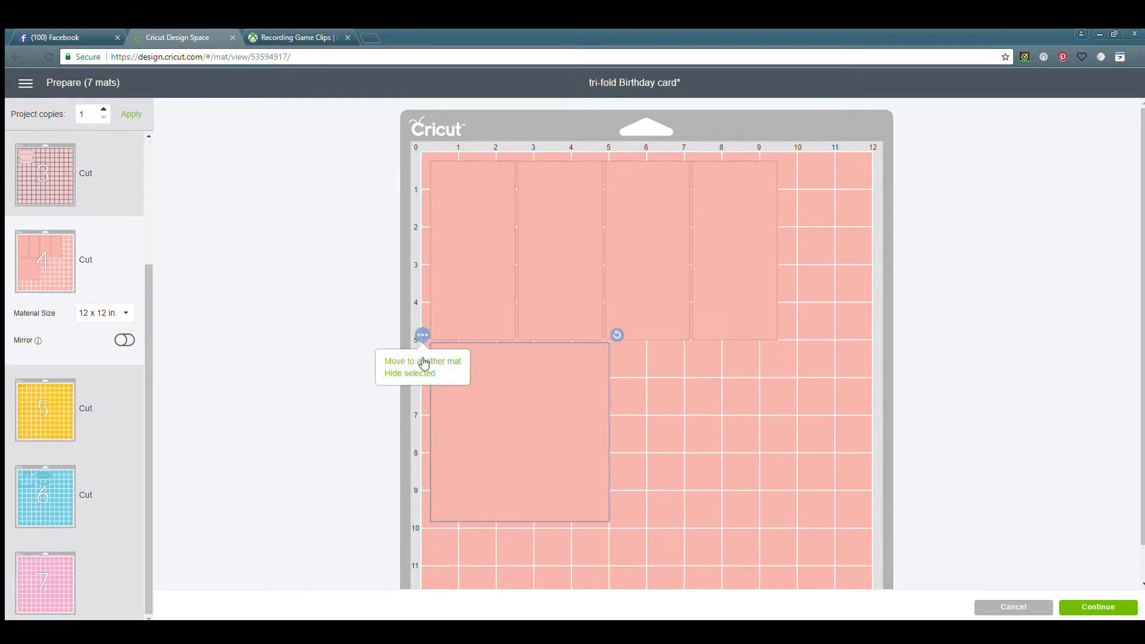
{"action": "left_click", "coordinate": [421, 361]}
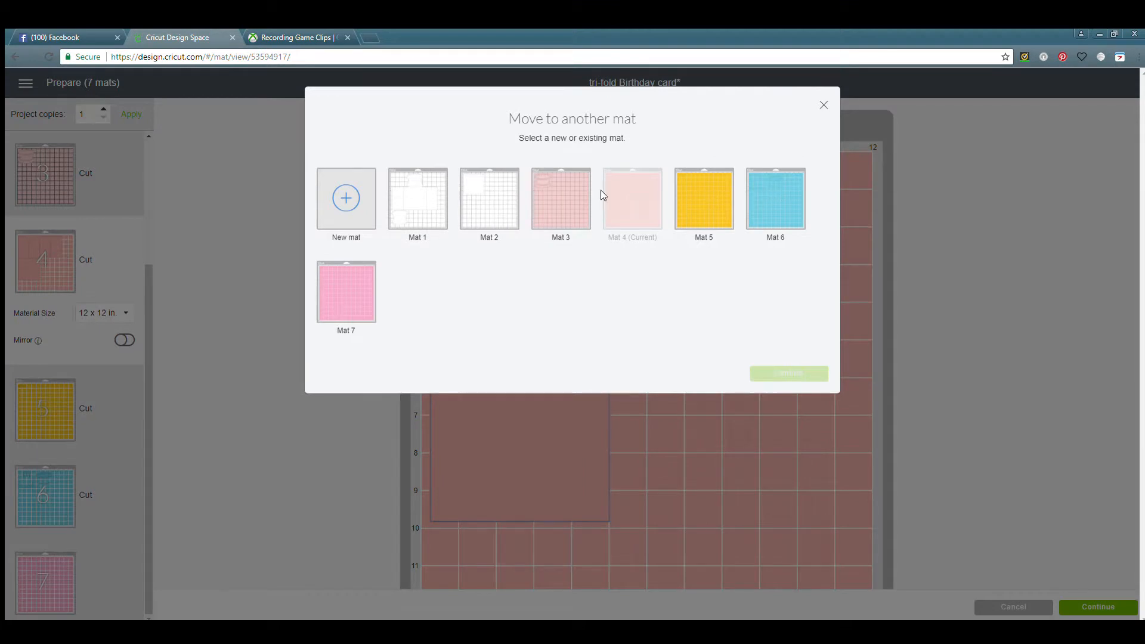
{"action": "mouse_move", "coordinate": [374, 168]}
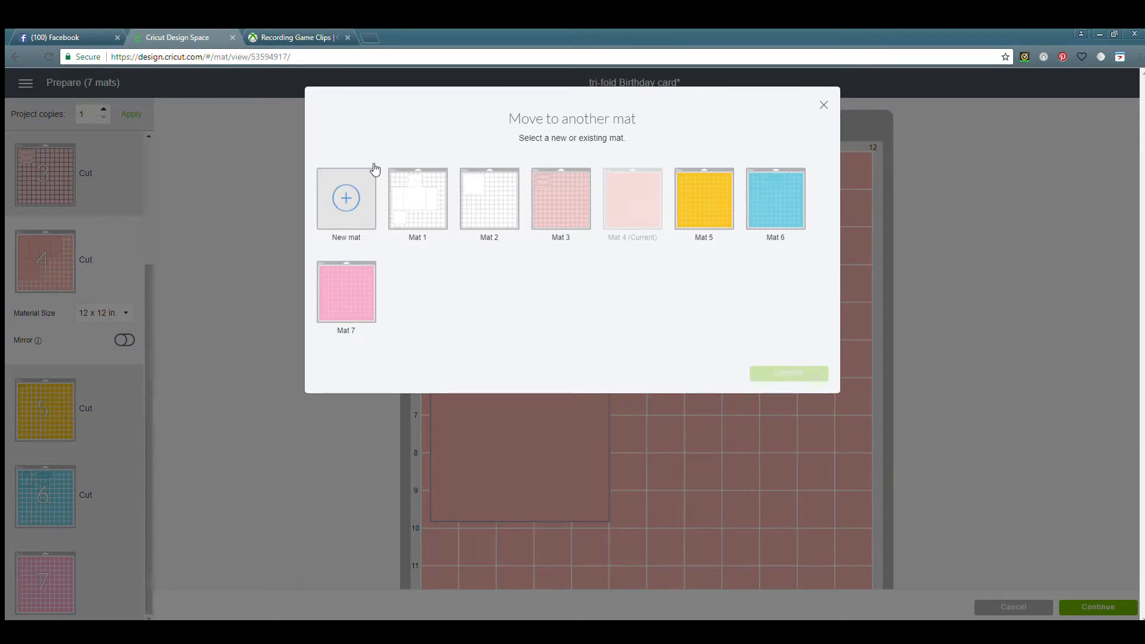
{"action": "mouse_move", "coordinate": [348, 213]}
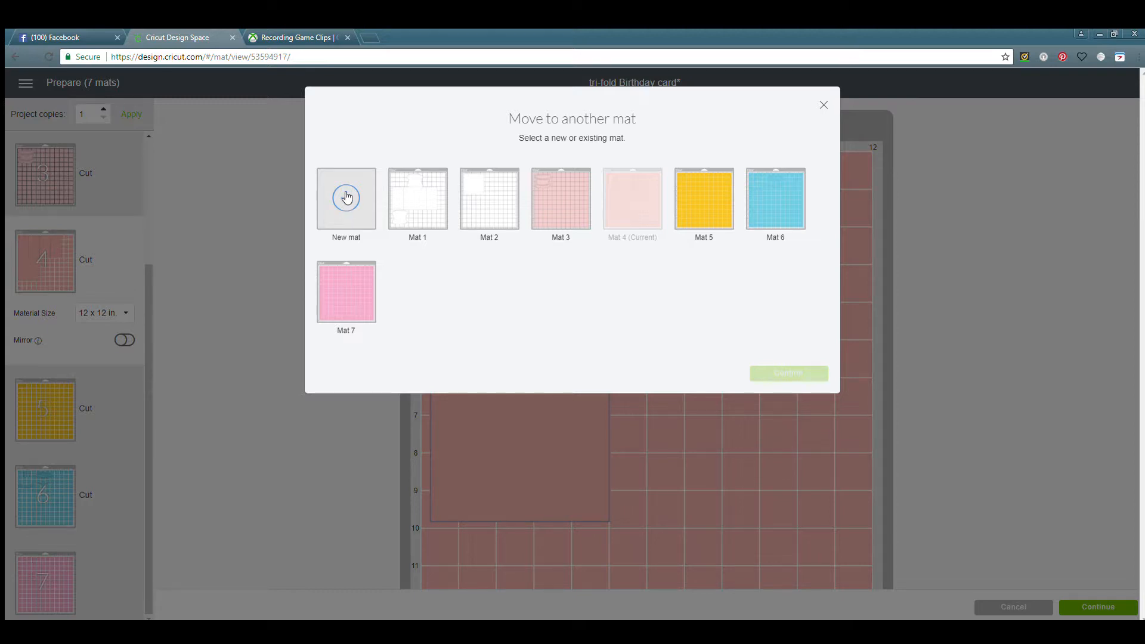
- Create a new lilac mat 8 for the box and drag it to the top-left corner
{"action": "left_click", "coordinate": [346, 199]}
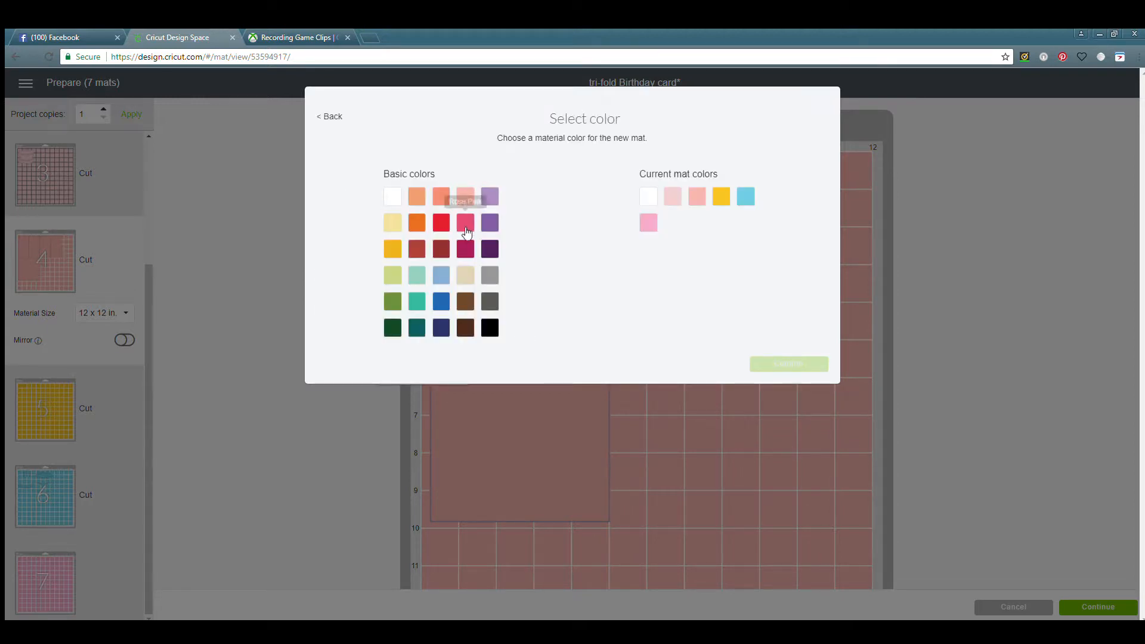
{"action": "mouse_move", "coordinate": [490, 223]}
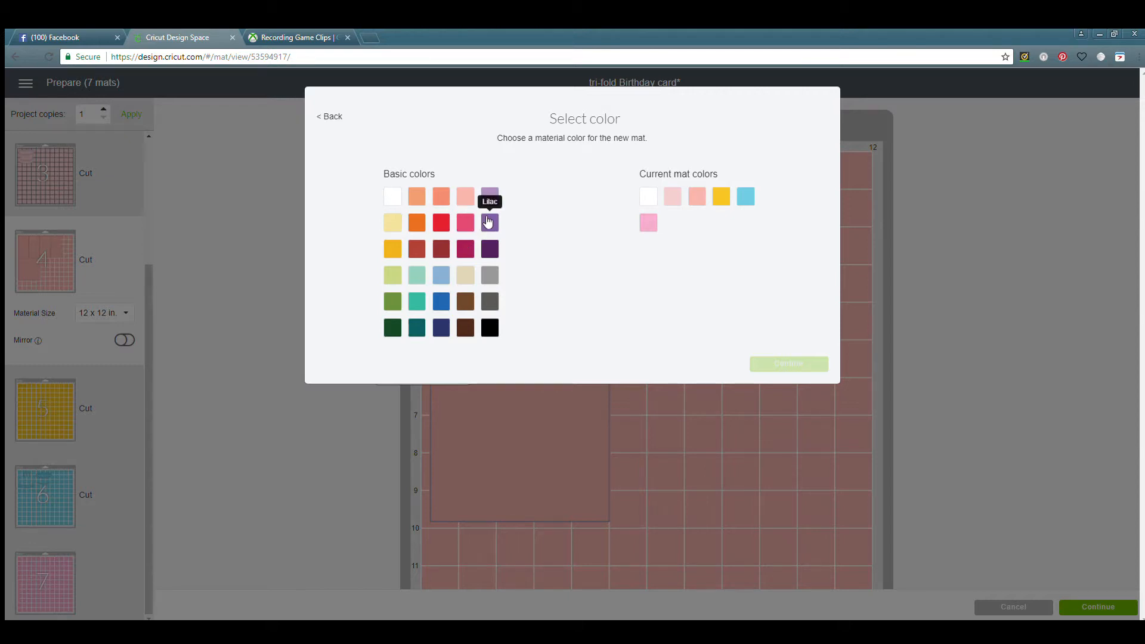
{"action": "left_click", "coordinate": [489, 223]}
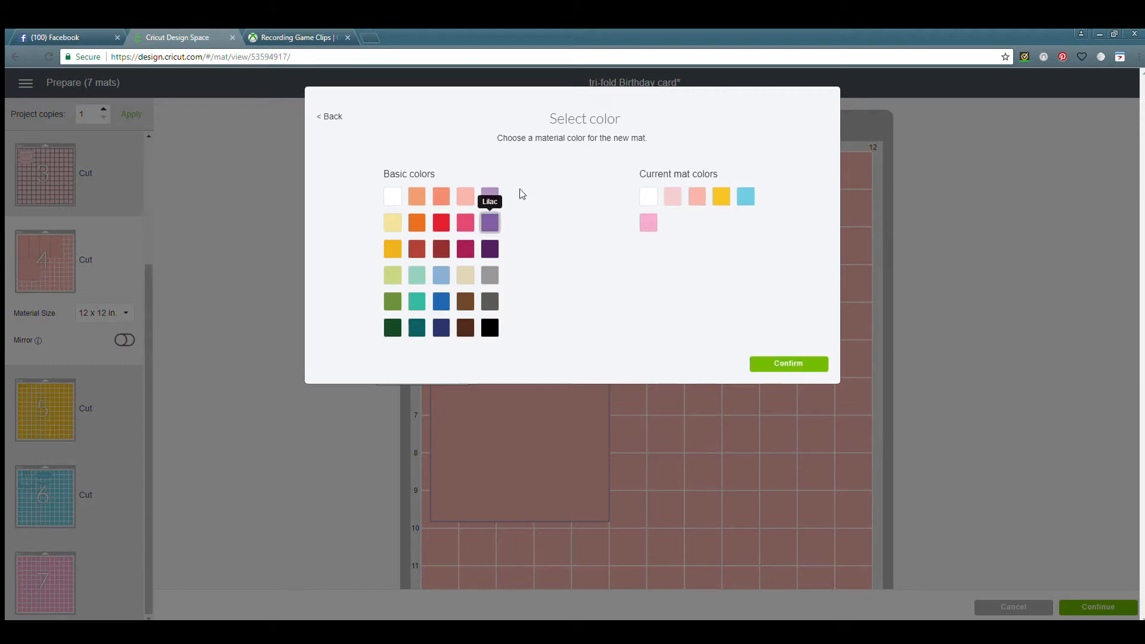
{"action": "left_click", "coordinate": [789, 363]}
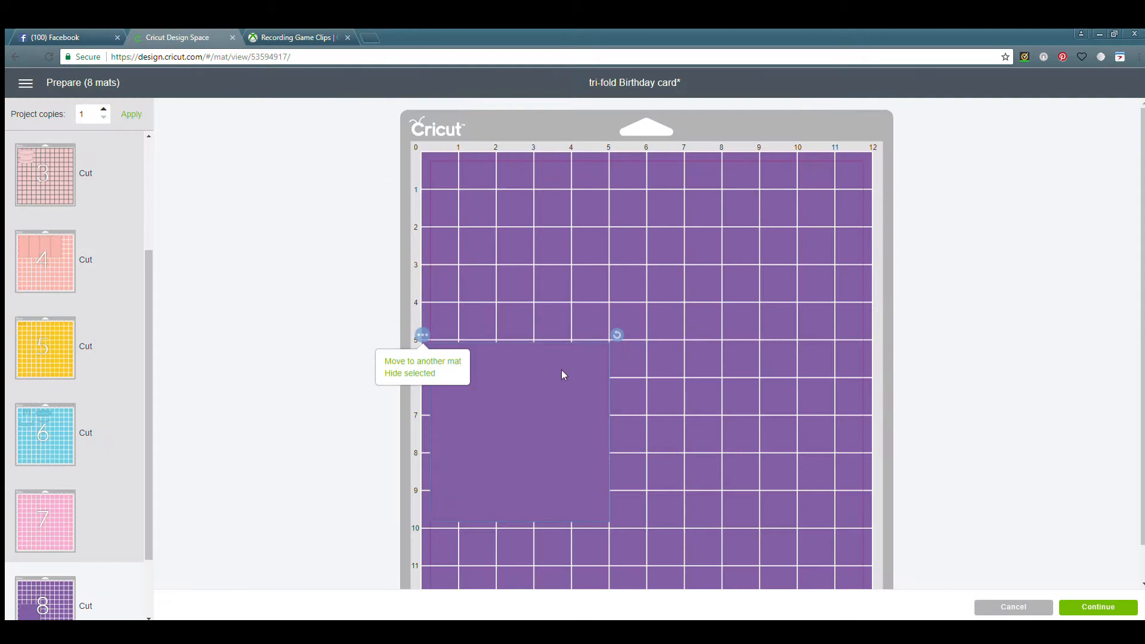
{"action": "left_click_drag", "start_coordinate": [516, 434], "coordinate": [540, 258]}
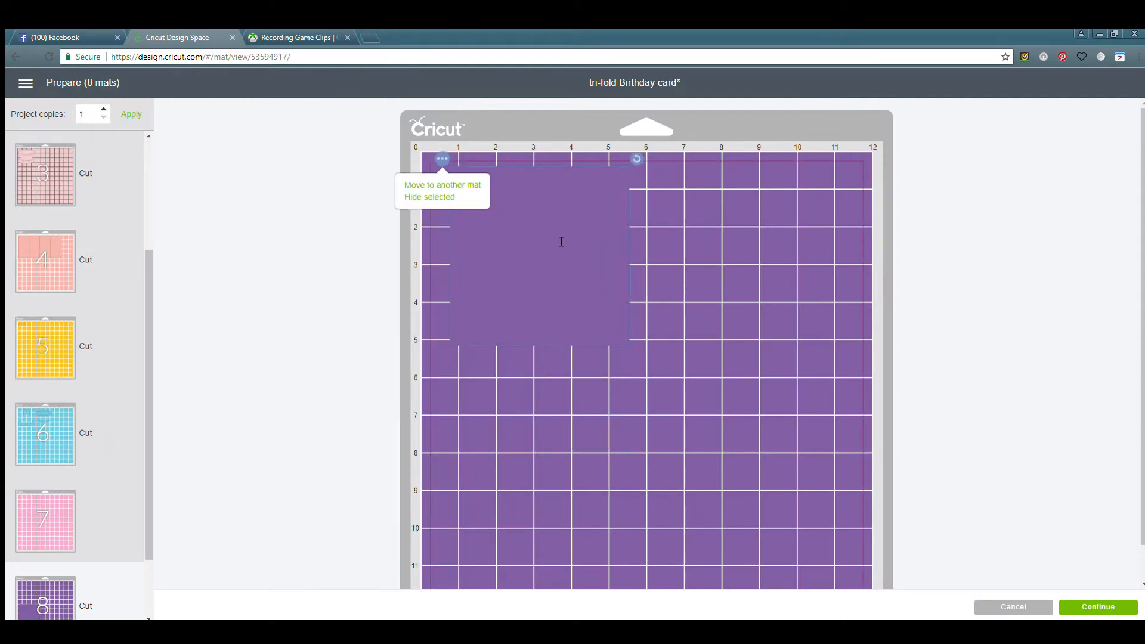